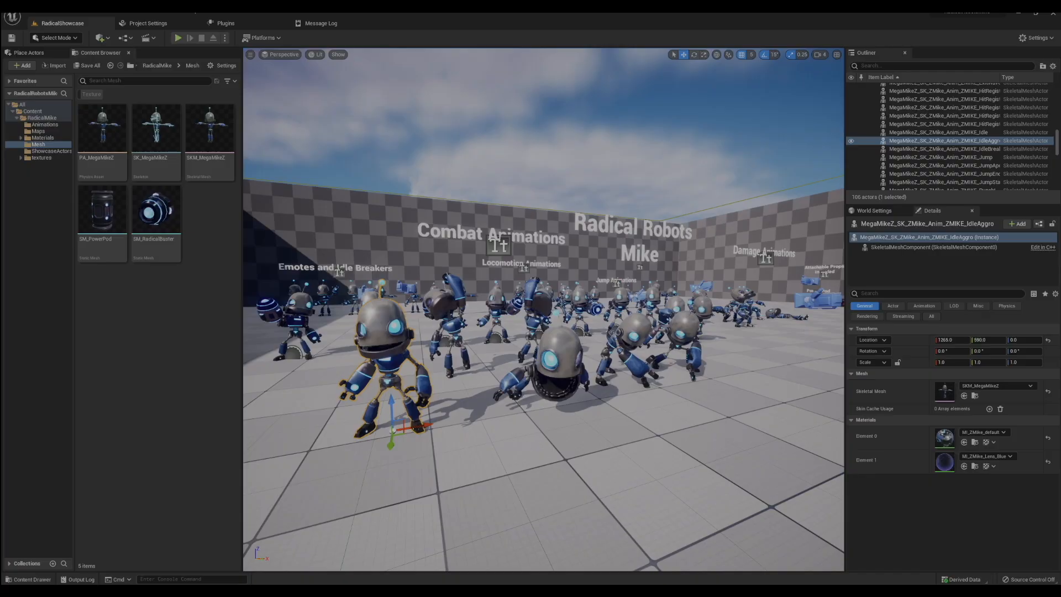
{"action": "mouse_move", "coordinate": [615, 22]}
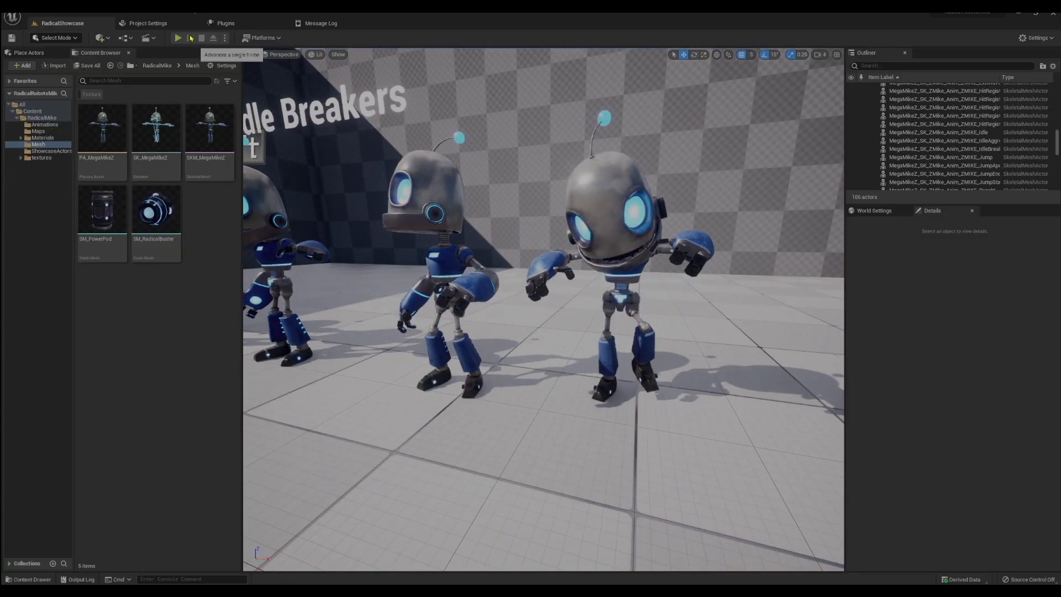
{"action": "left_click", "coordinate": [177, 37]}
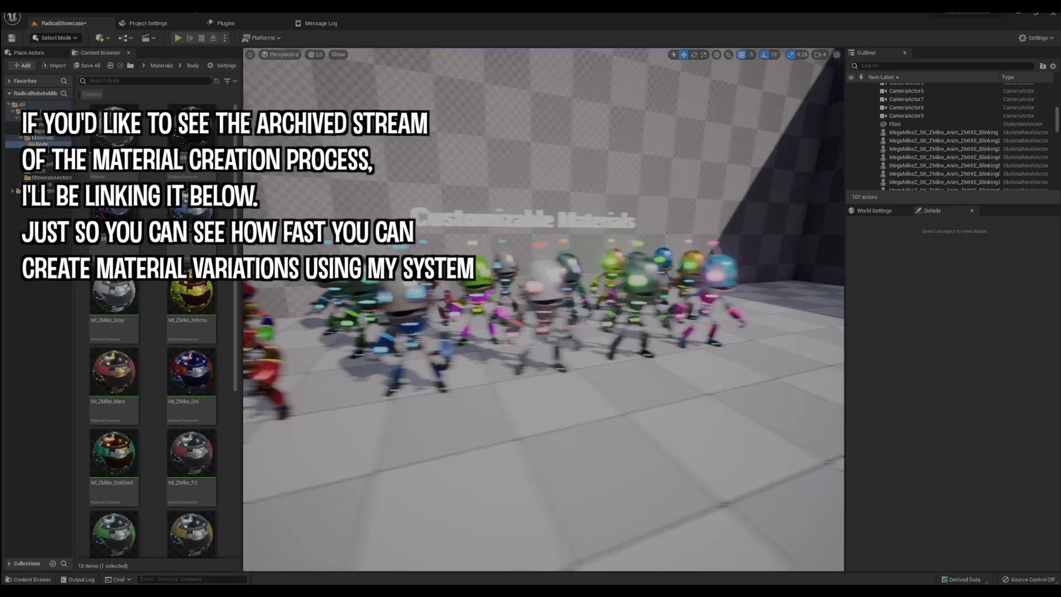
{"action": "mouse_move", "coordinate": [191, 371]}
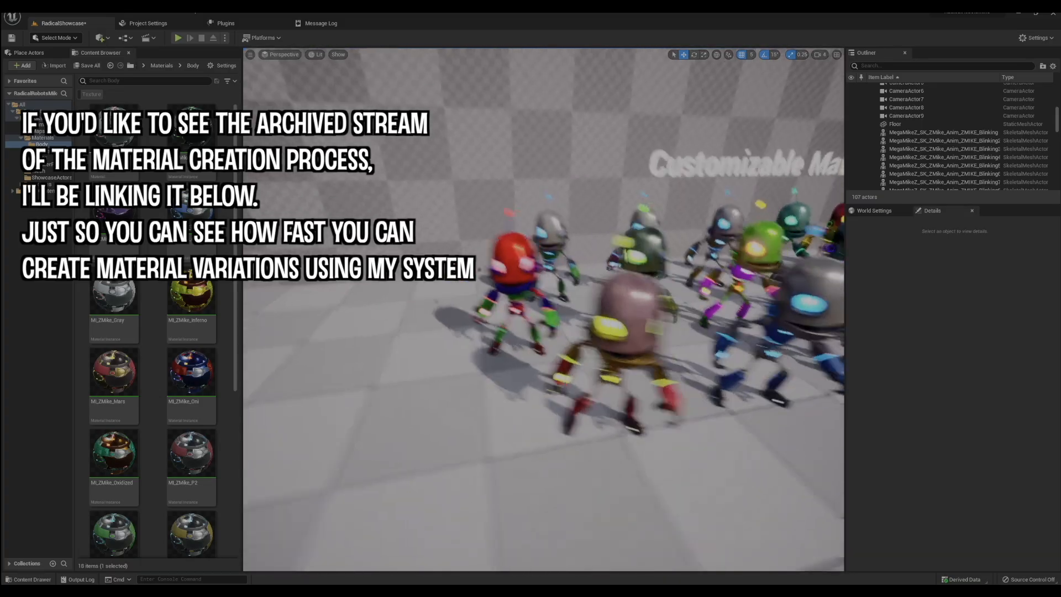
{"action": "mouse_move", "coordinate": [191, 295]}
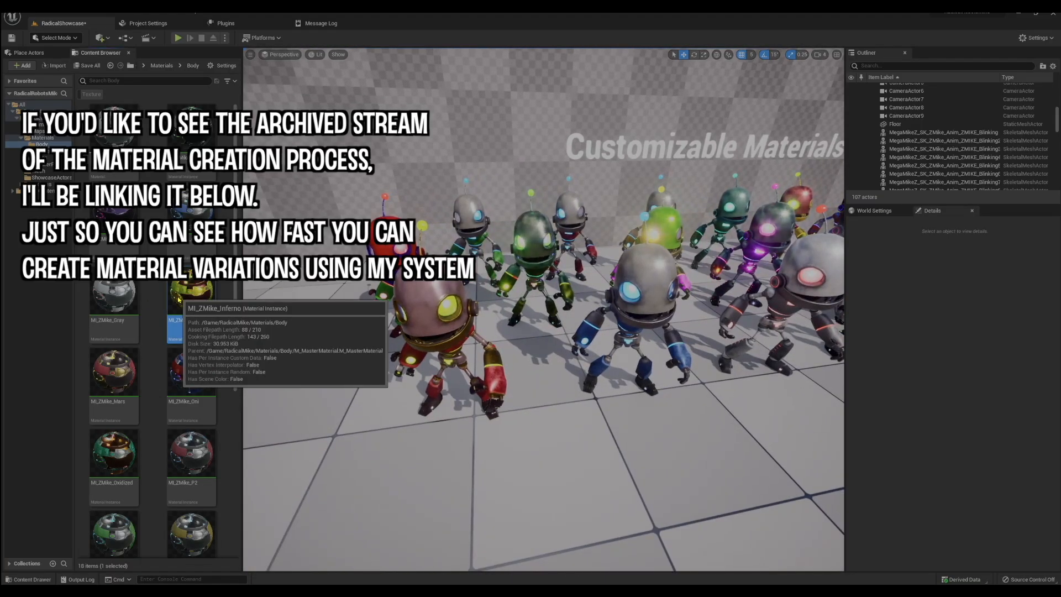
Open MI_ZMike_Inferno and scroll through its colour, emissive and mask parameters
{"action": "double_click", "coordinate": [190, 292]}
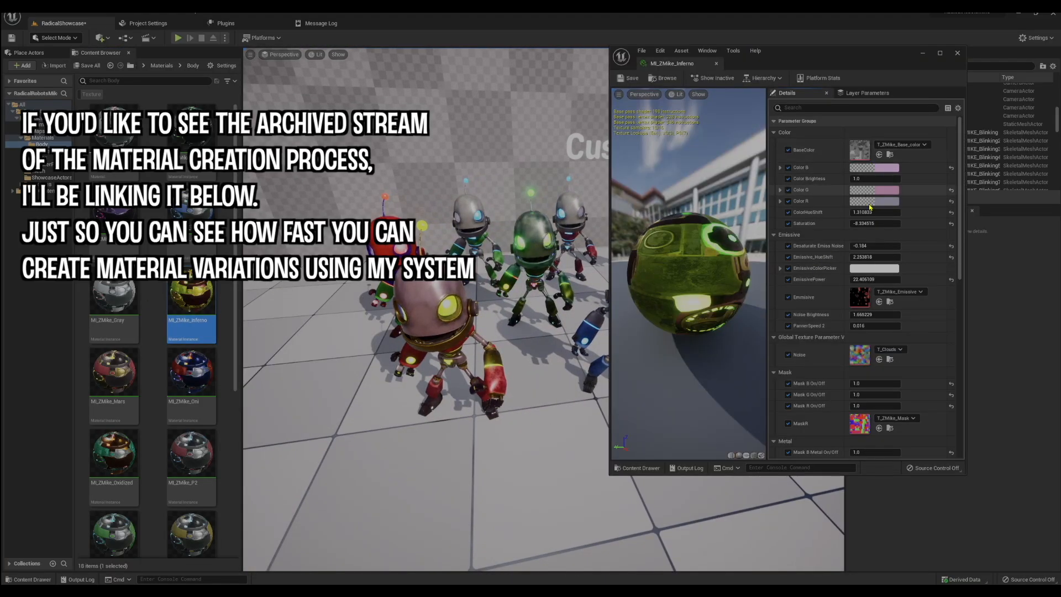
{"action": "scroll", "scroll_direction": "down", "scroll_amount": 3}
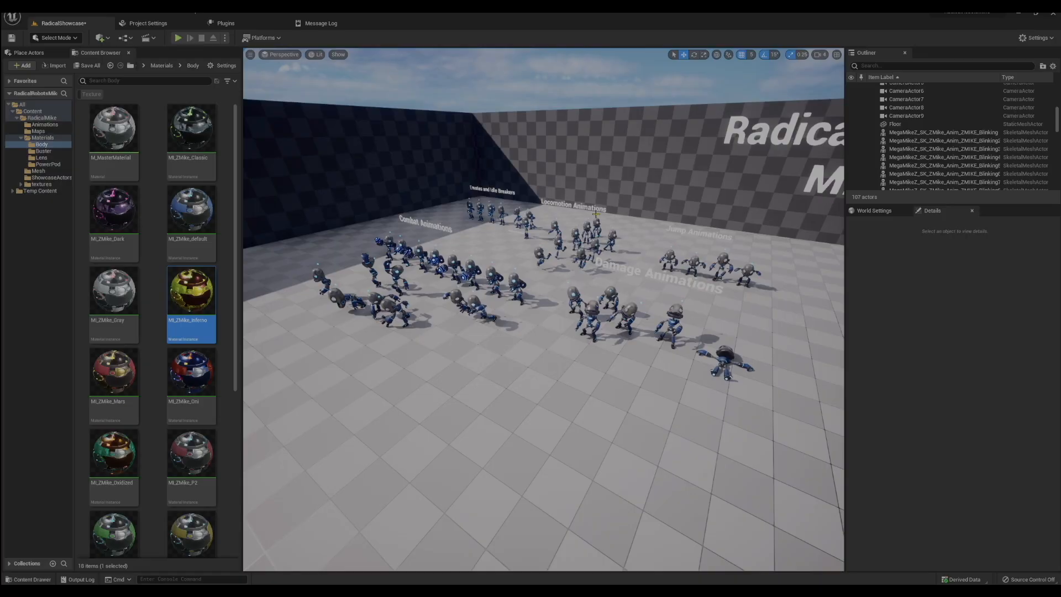
{"action": "left_click", "coordinate": [178, 37]}
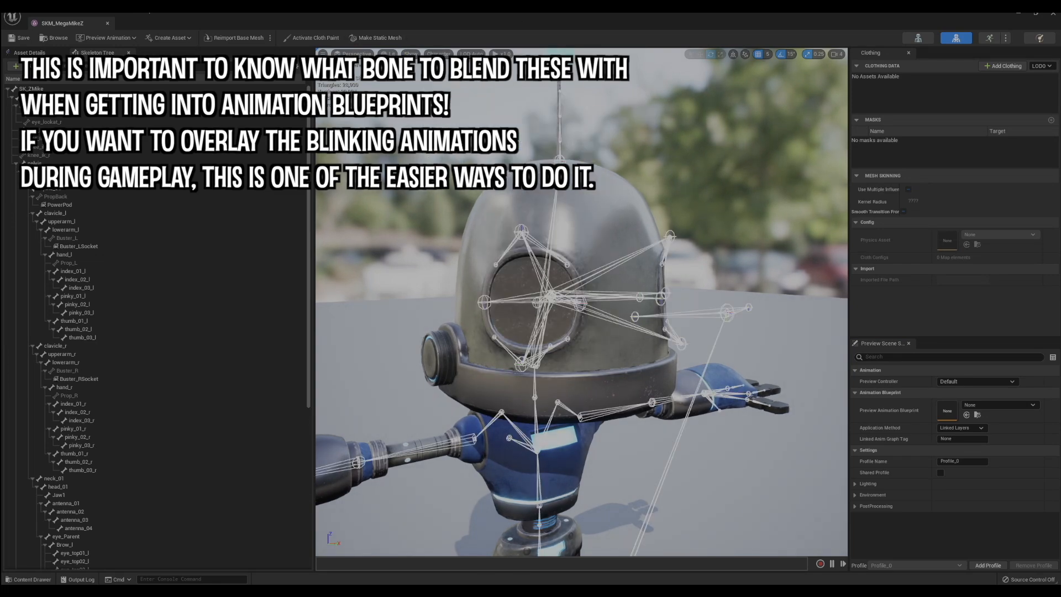
Select the eye_Parent bone in the Skeleton Tree, then return to the RadicalShowcase level
{"action": "scroll", "scroll_direction": "down", "scroll_amount": 3}
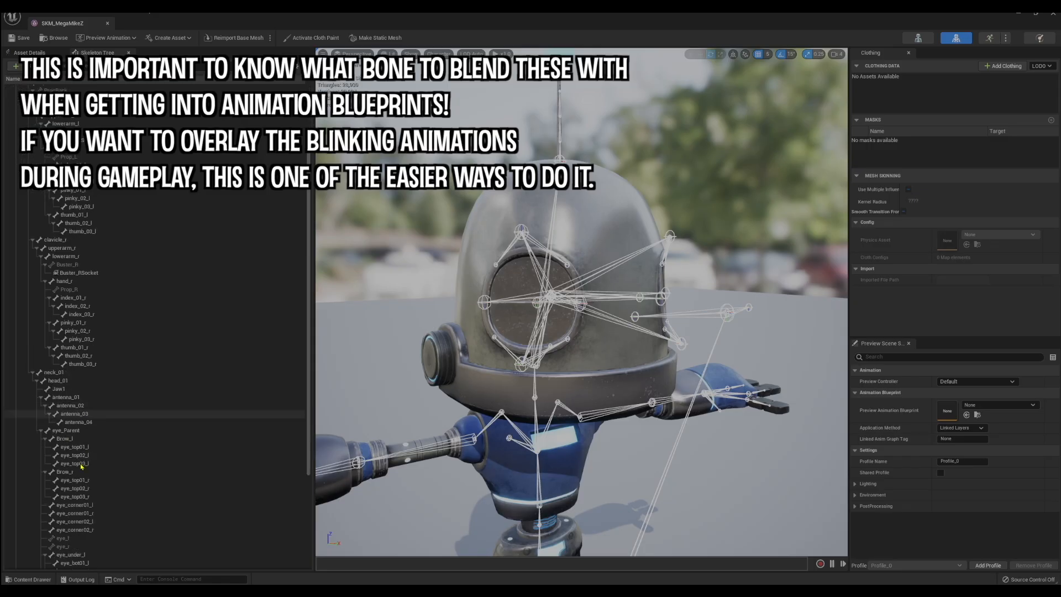
{"action": "left_click", "coordinate": [65, 296]}
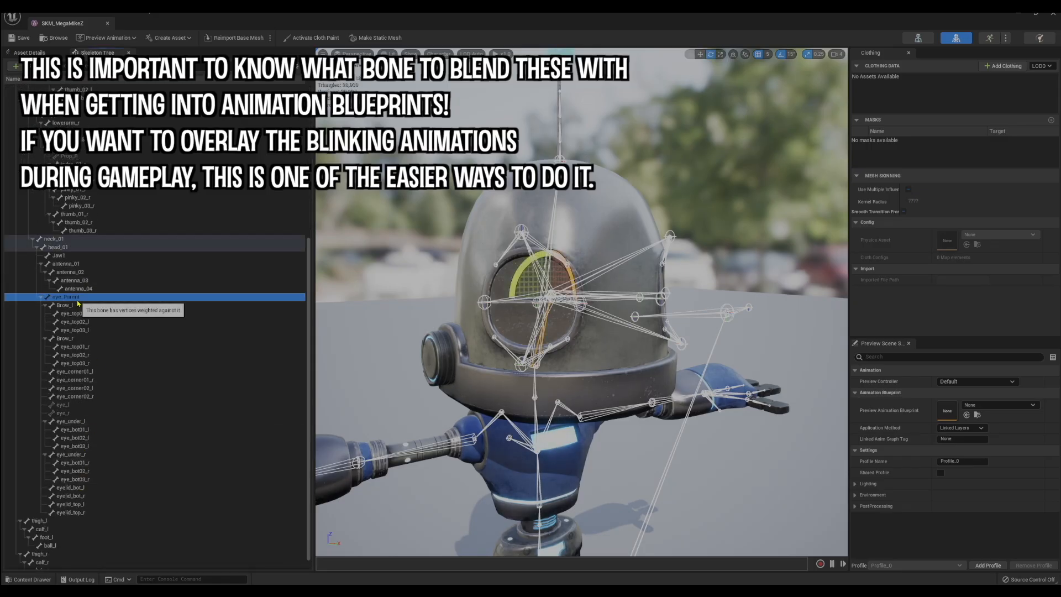
{"action": "mouse_move", "coordinate": [88, 325]}
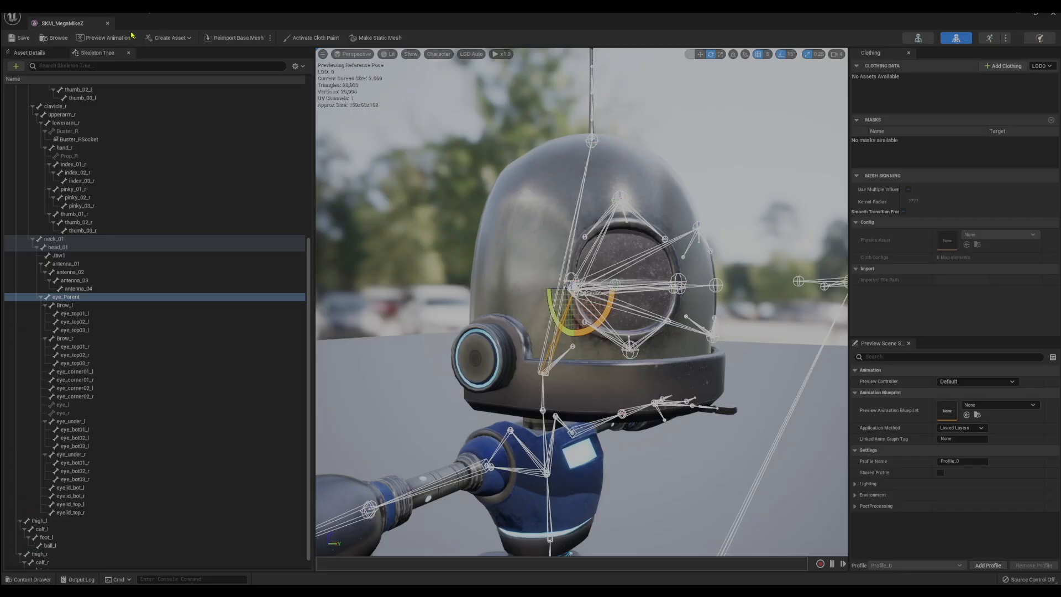
{"action": "left_click", "coordinate": [61, 22]}
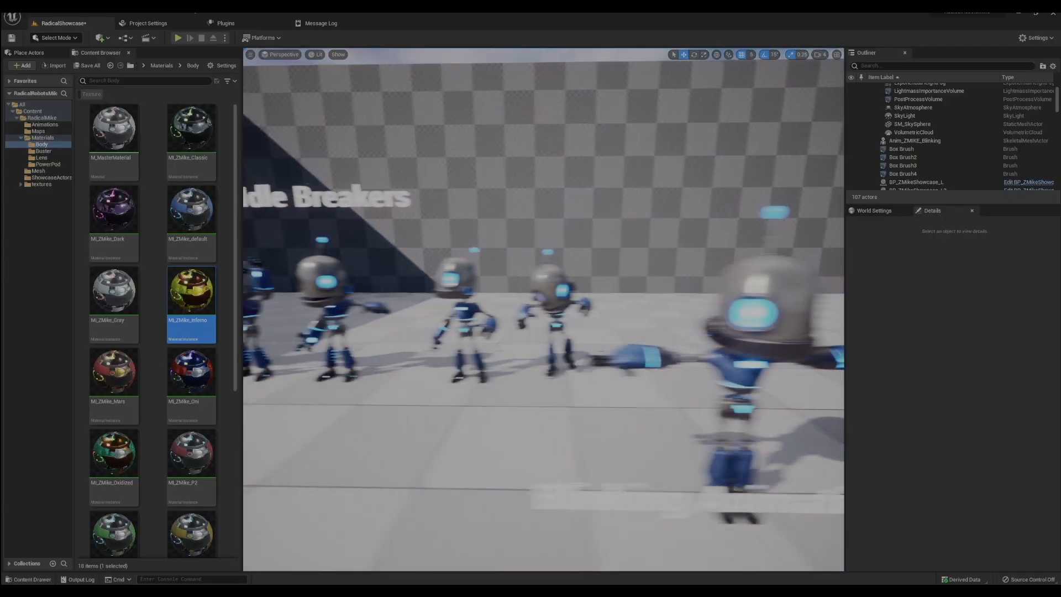
Switch to the SKM_MegaMike2 editor to show the Buster_L/R and PowerPod sockets
{"action": "left_click", "coordinate": [177, 37]}
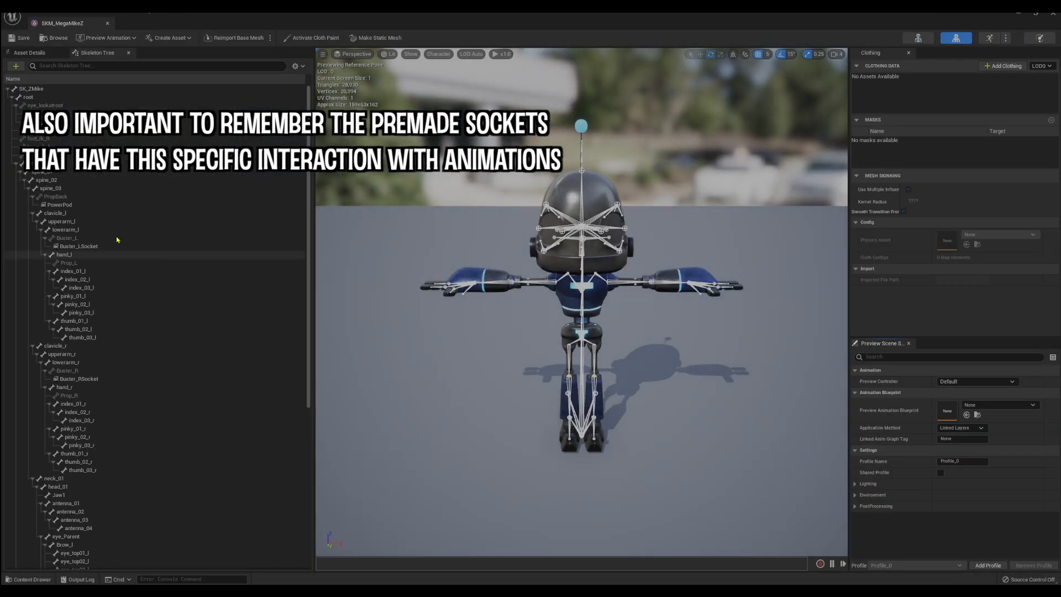
Return to the RadicalShowcase level showing the combat-animation robots
{"action": "left_click", "coordinate": [79, 245]}
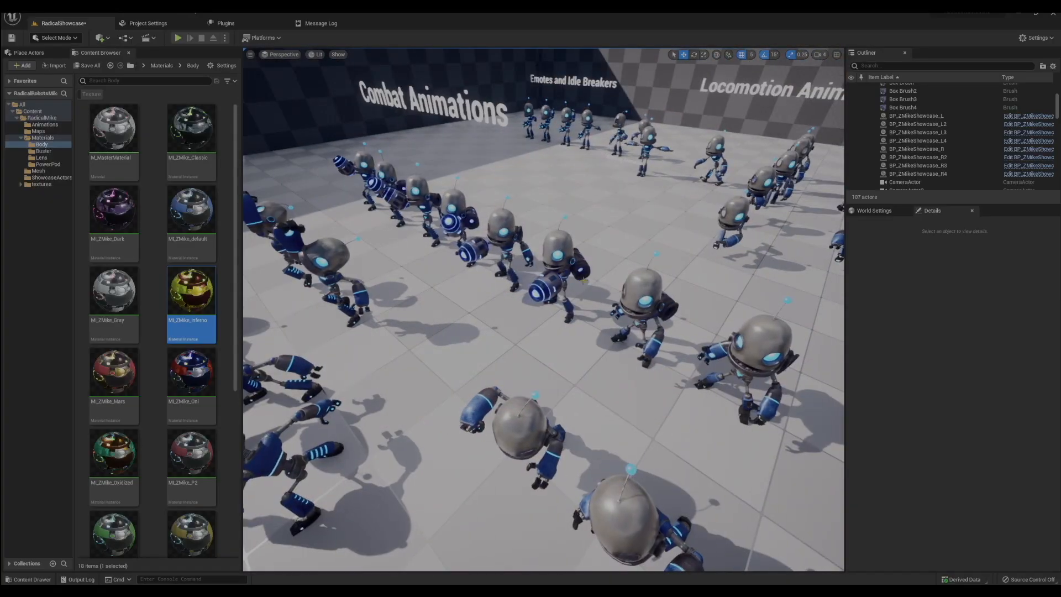
Open BP_ZMikeShowcase_L3 from the Outliner to view its SM_RadicalBuster component
{"action": "left_click", "coordinate": [917, 132]}
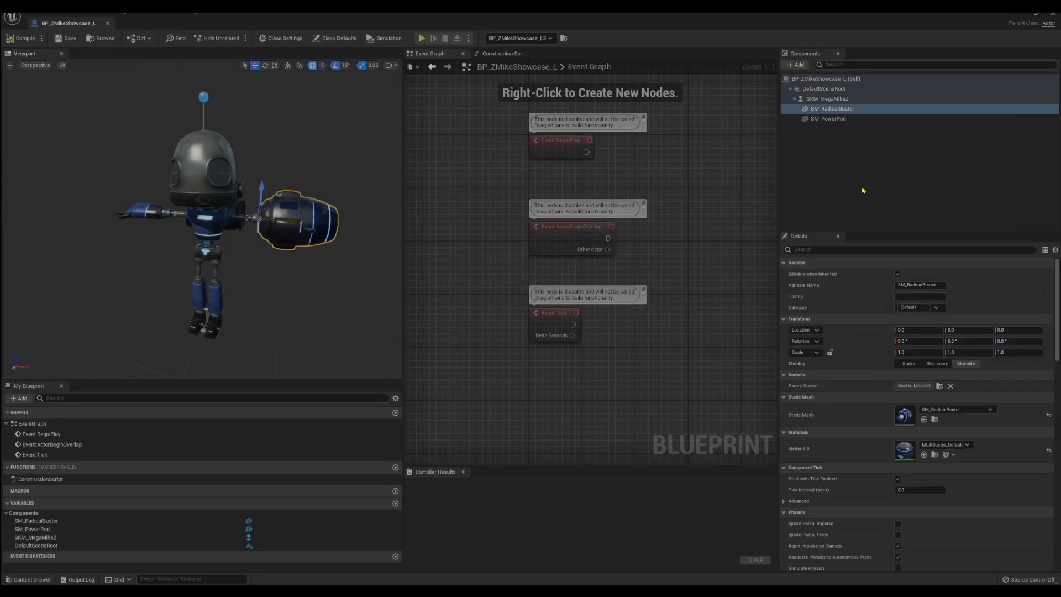
{"action": "mouse_move", "coordinate": [940, 386]}
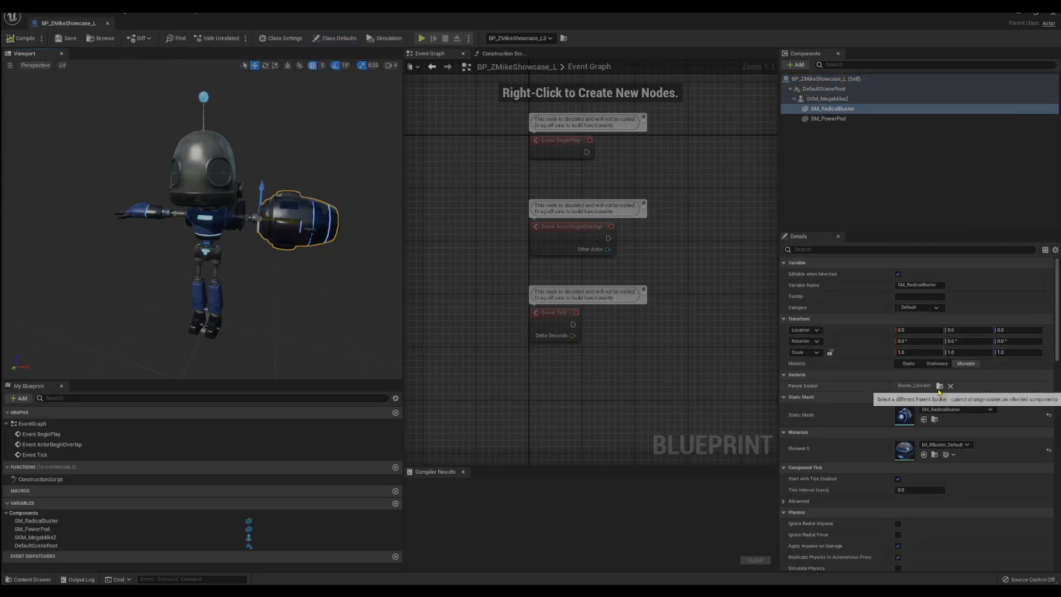
{"action": "left_click", "coordinate": [940, 385]}
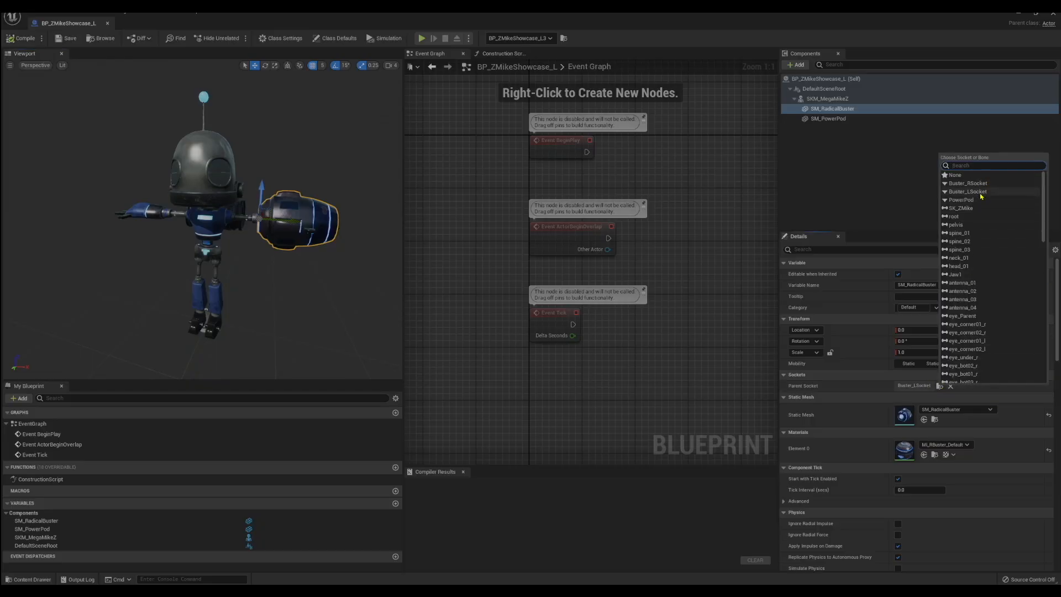
{"action": "left_click", "coordinate": [967, 192]}
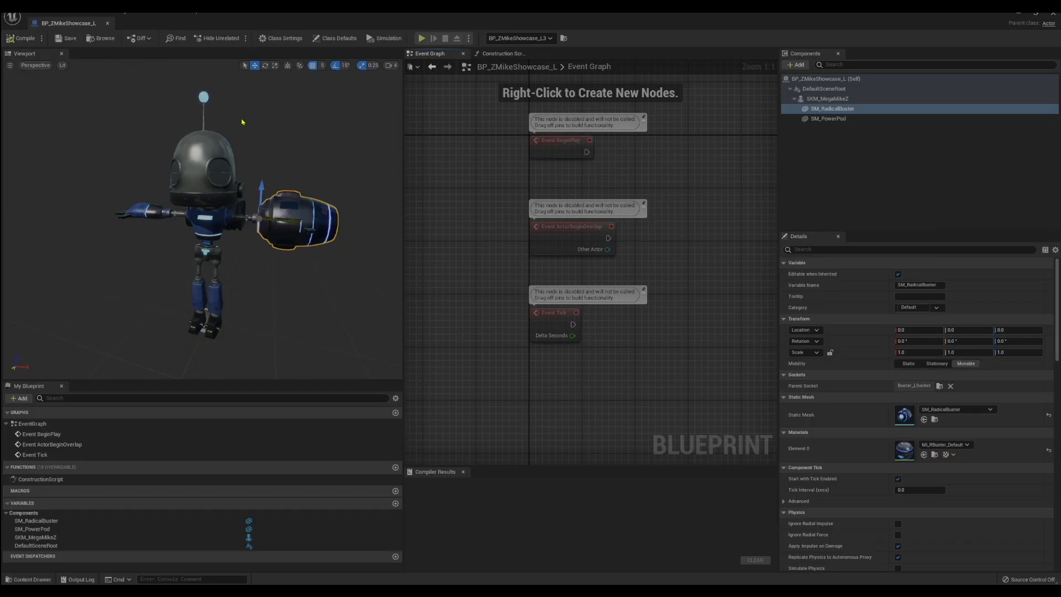